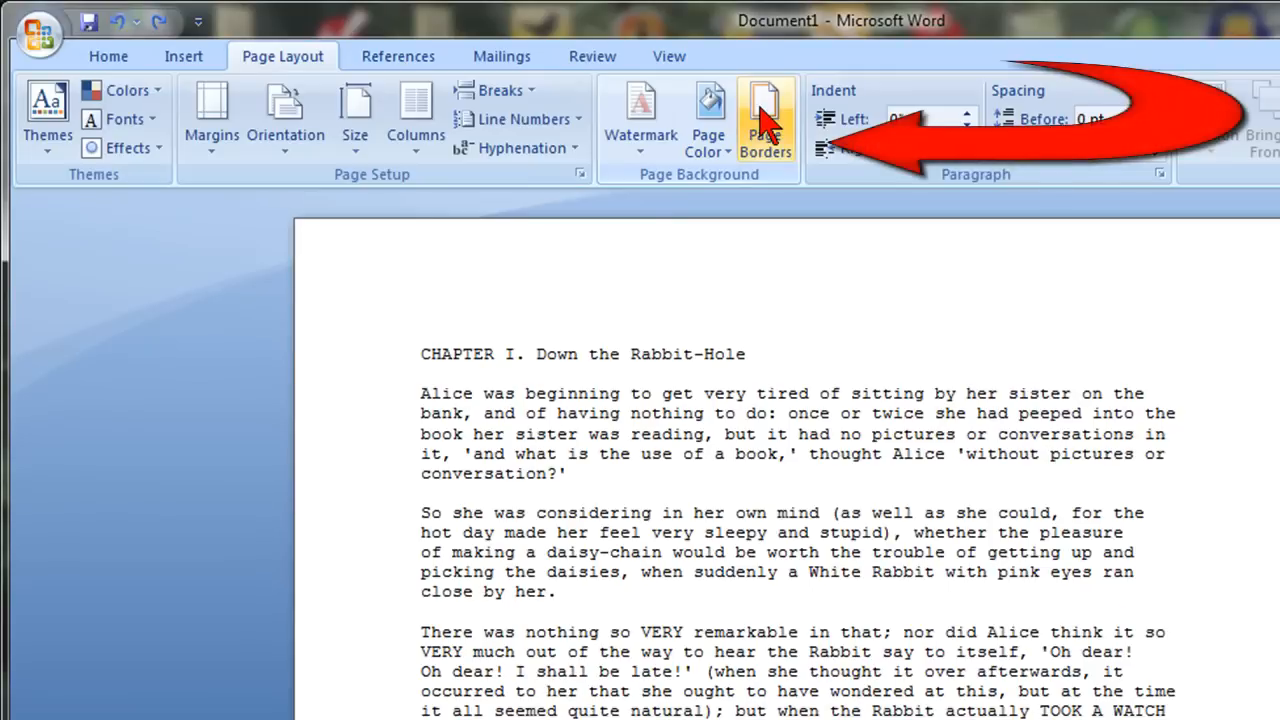
From Page Borders, reach the Horizontal Line gallery and choose the plain thin line.
{"action": "left_click", "coordinate": [764, 118]}
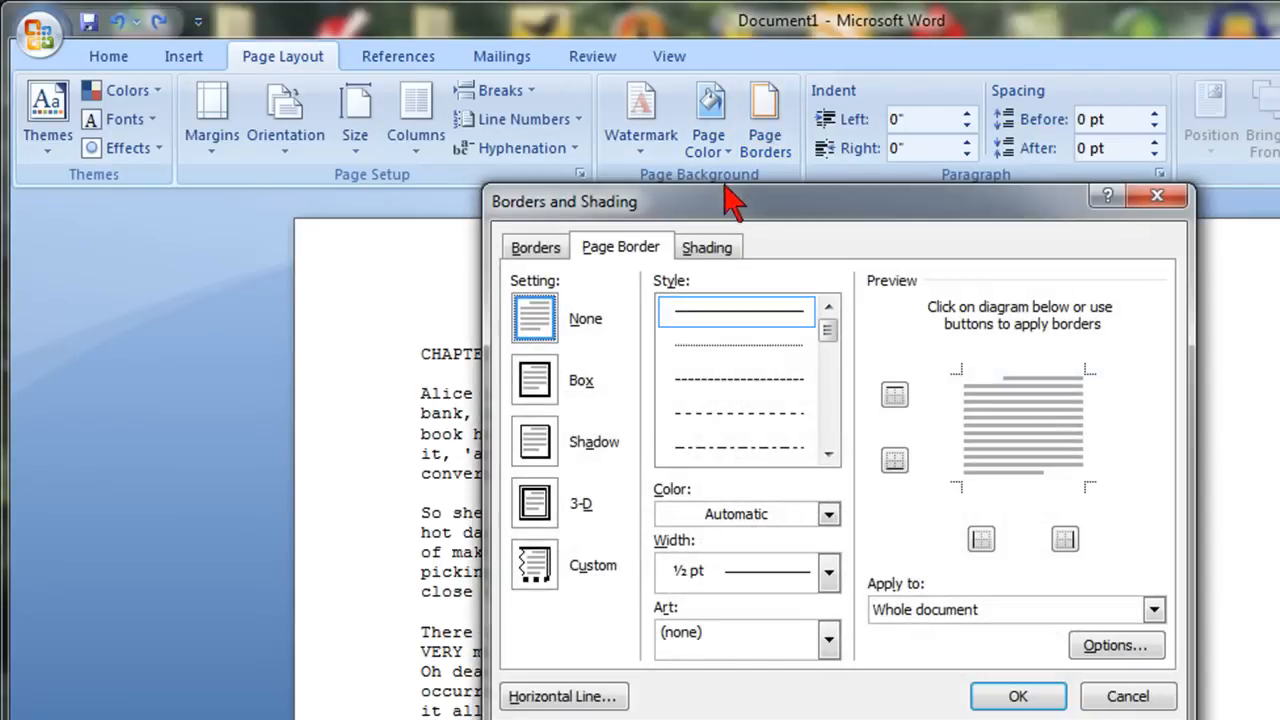
{"action": "mouse_move", "coordinate": [564, 696]}
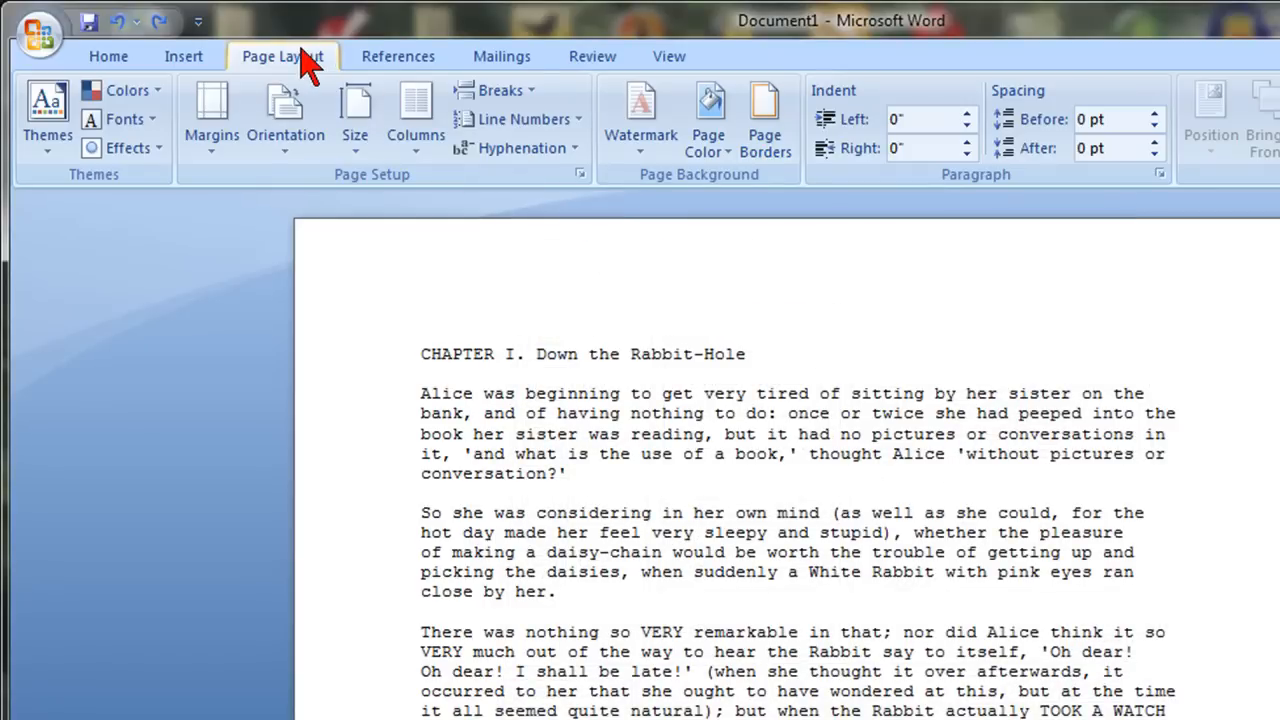
{"action": "mouse_move", "coordinate": [764, 120]}
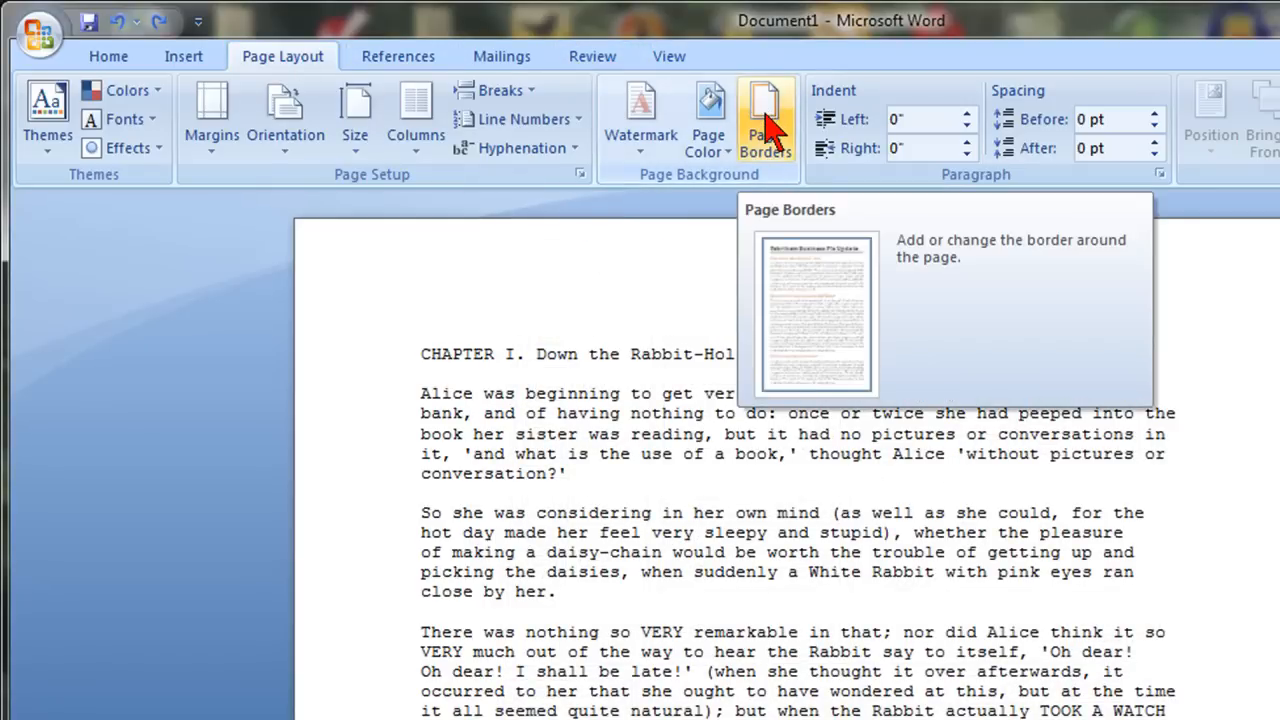
{"action": "left_click", "coordinate": [764, 120]}
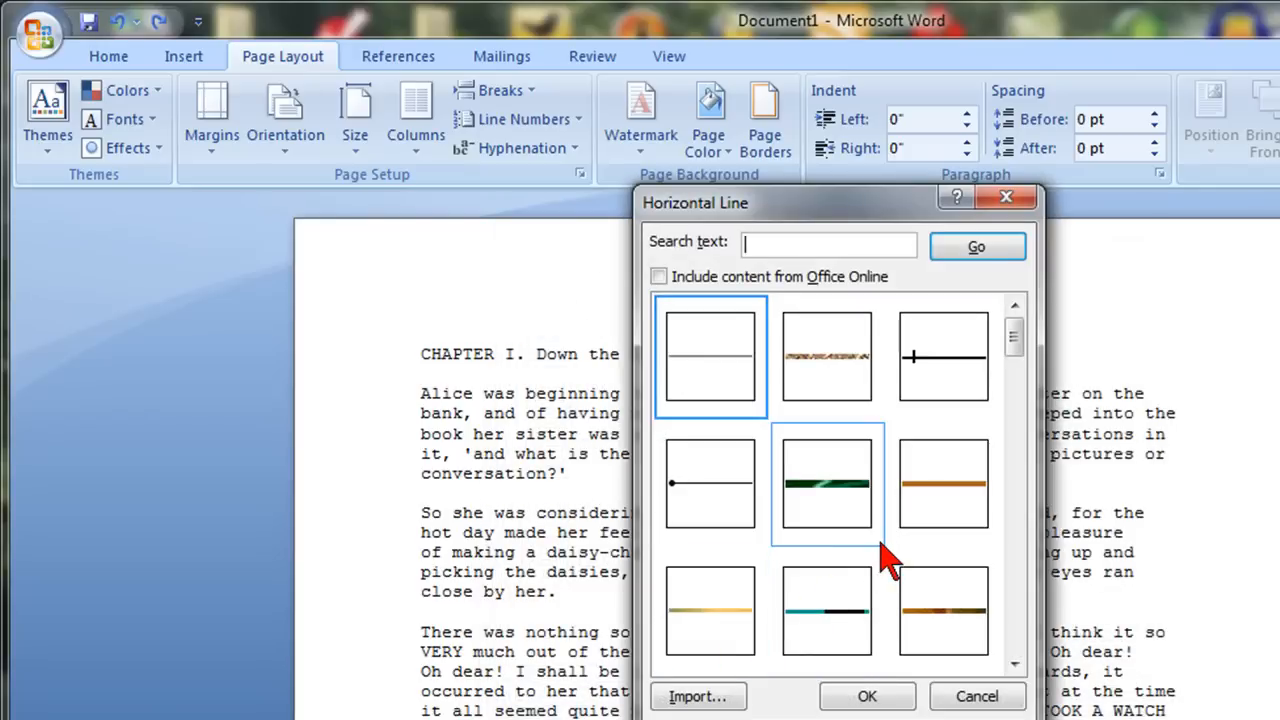
{"action": "scroll", "scroll_direction": "down", "scroll_amount": 3}
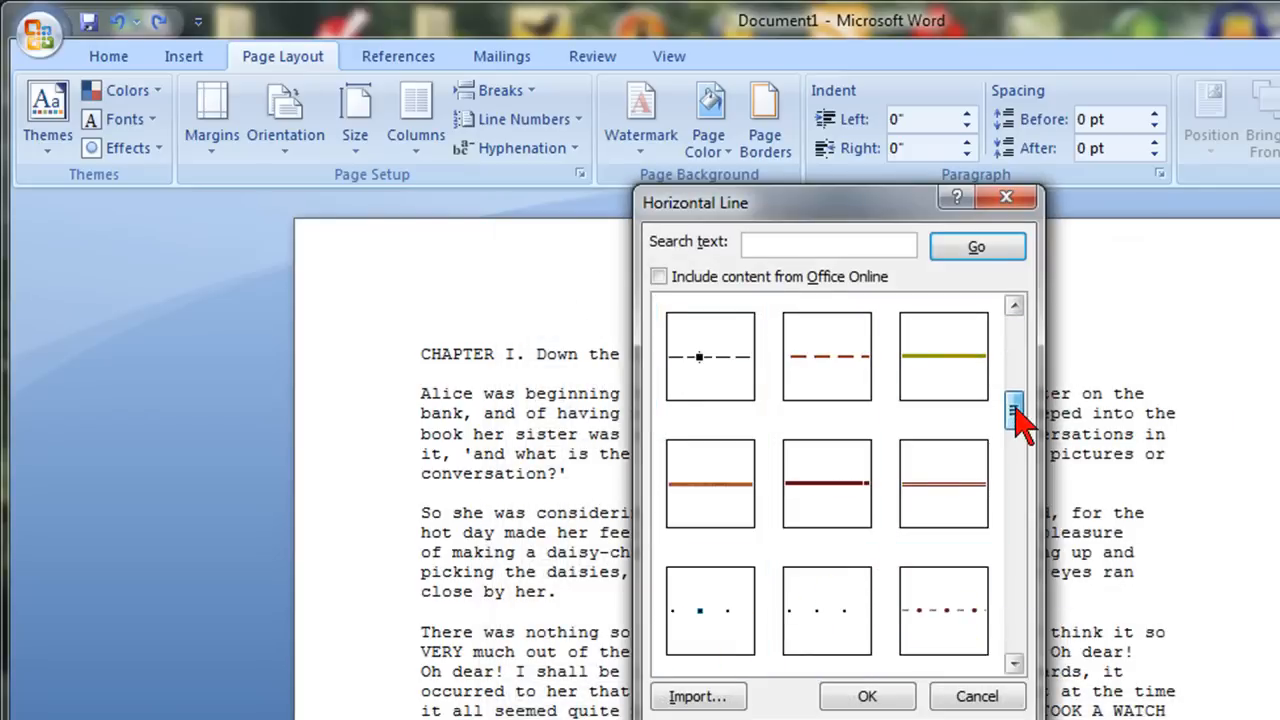
{"action": "scroll", "scroll_direction": "down", "scroll_amount": 3}
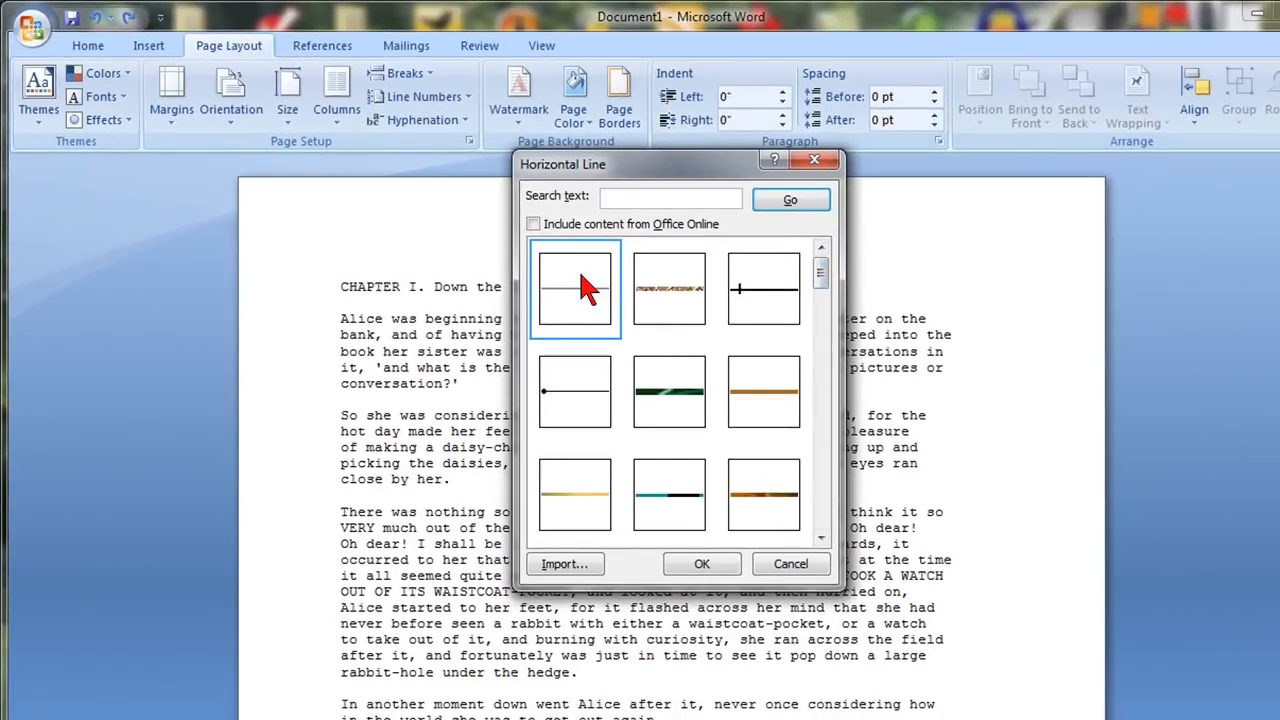
{"action": "left_click", "coordinate": [668, 494]}
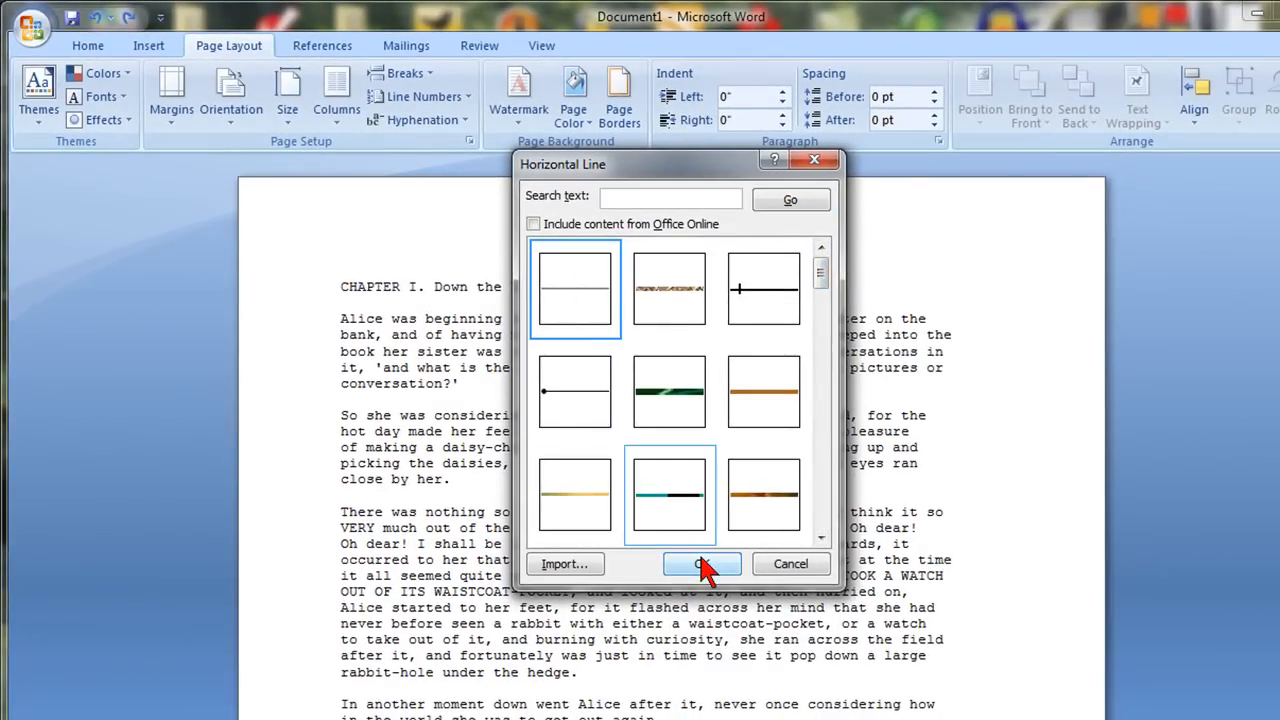
Insert the chosen line below the first Alice paragraph ending at the rabbit-hole.
{"action": "left_click", "coordinate": [702, 564]}
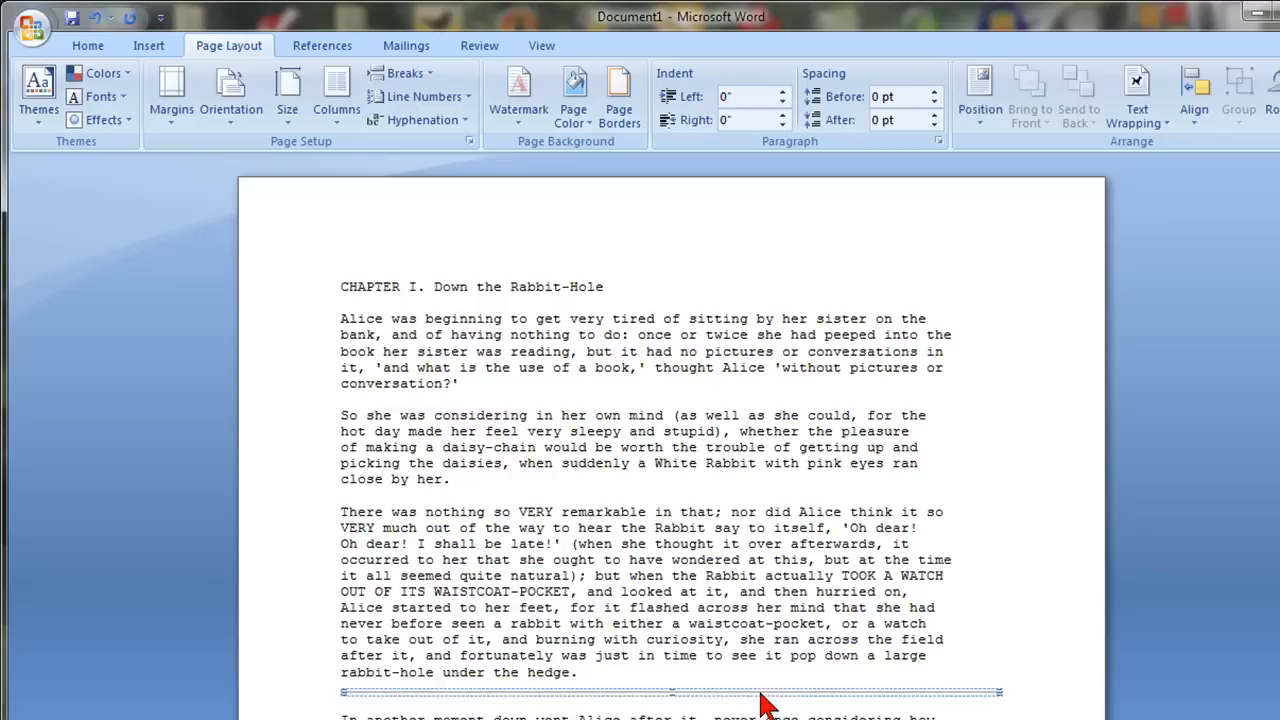
{"action": "mouse_move", "coordinate": [710, 704]}
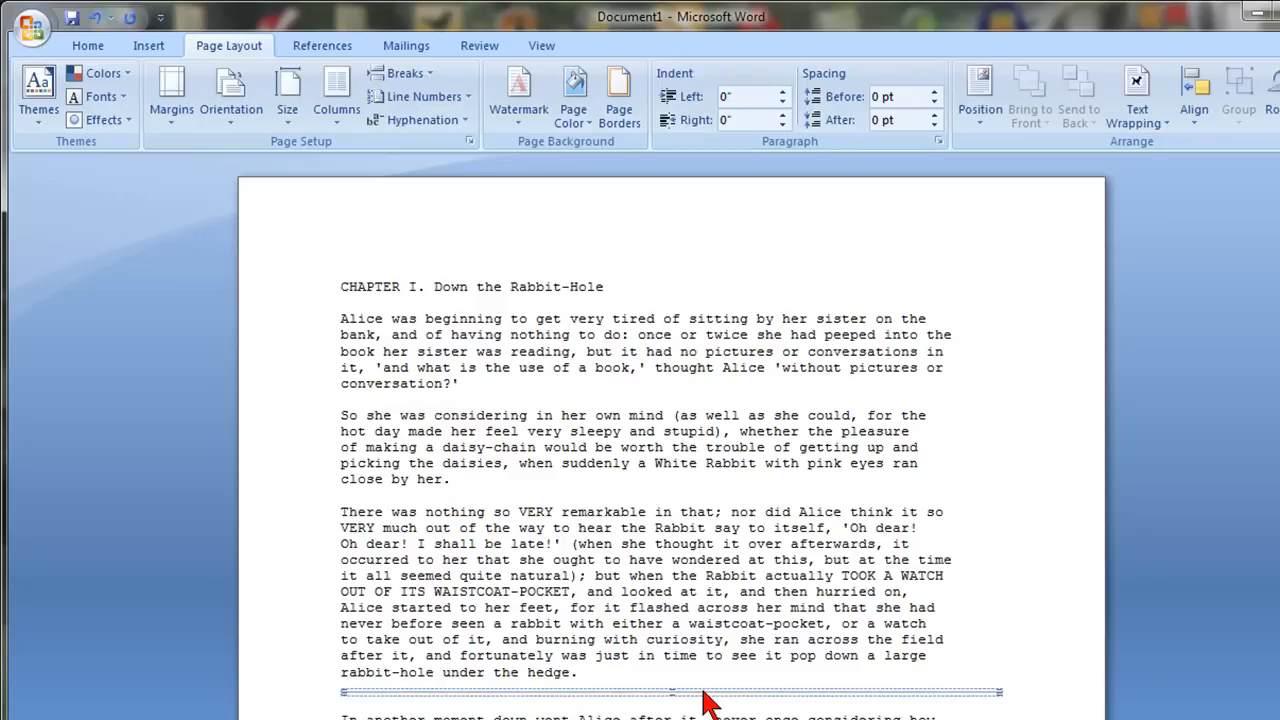
{"action": "mouse_move", "coordinate": [656, 460]}
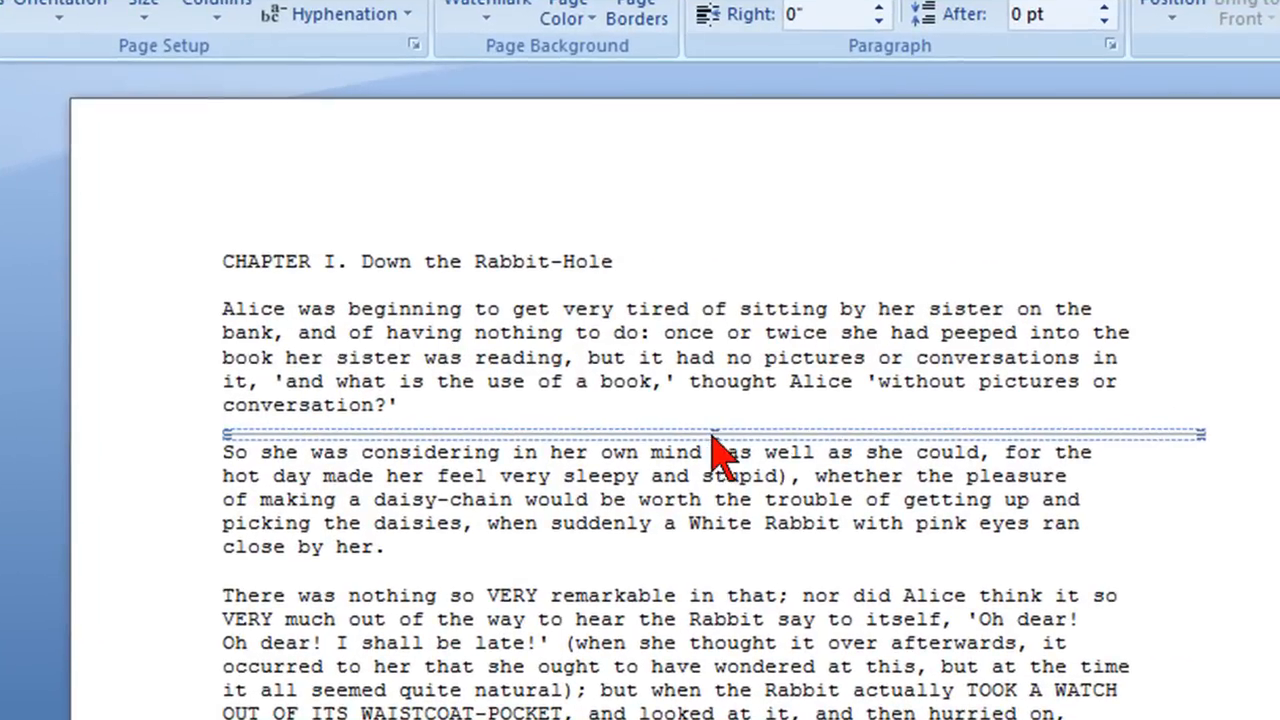
Format the horizontal line with a 2 pt height and solid red colour.
{"action": "right_click", "coordinate": [716, 444]}
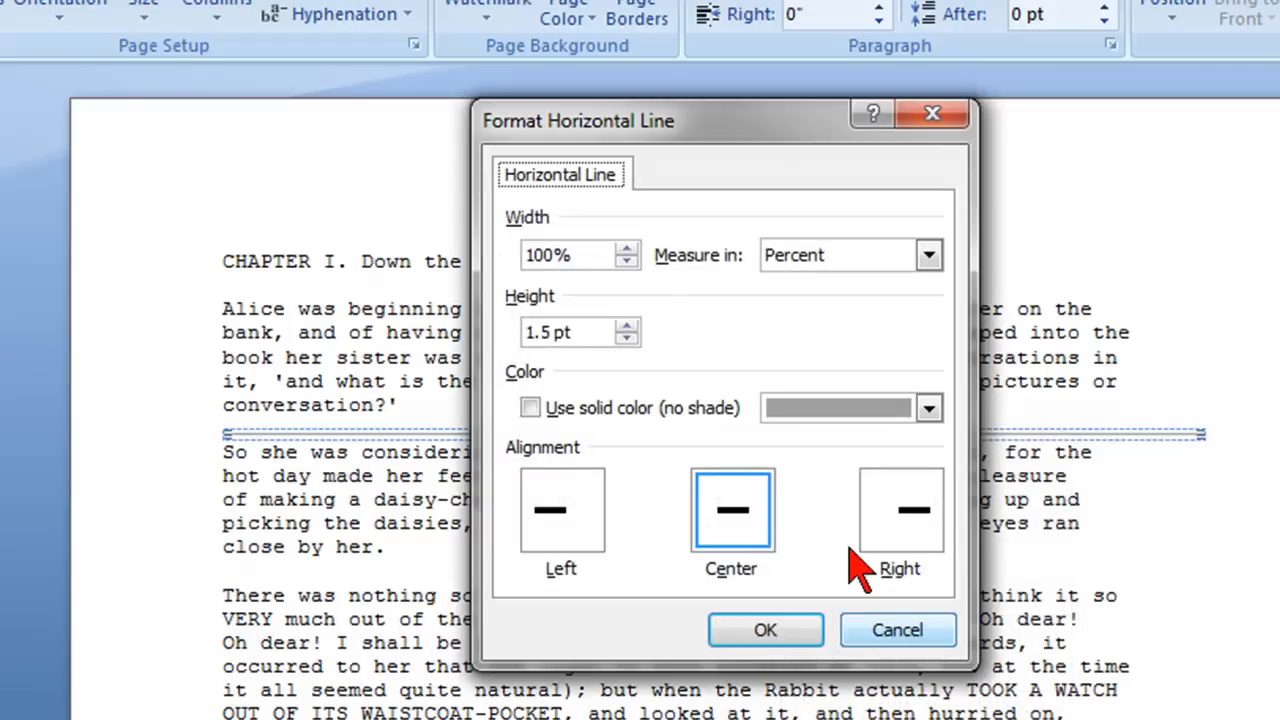
{"action": "left_click", "coordinate": [628, 324]}
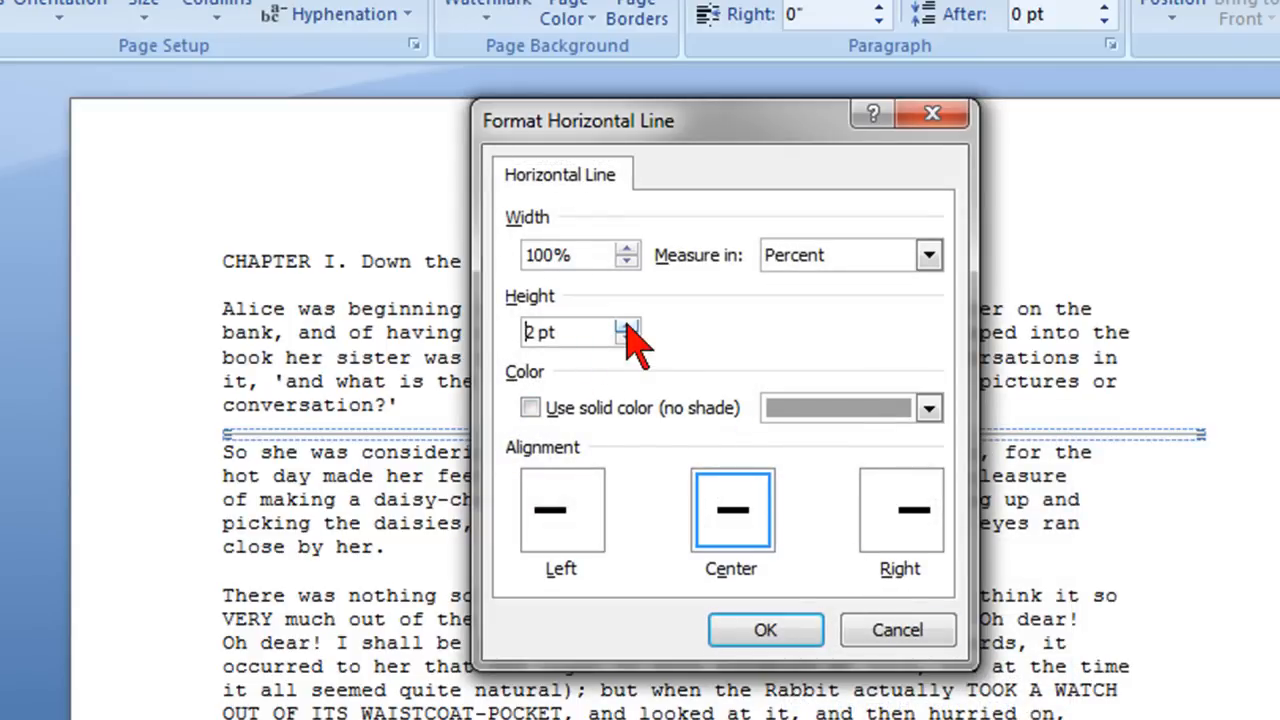
{"action": "left_click", "coordinate": [530, 408]}
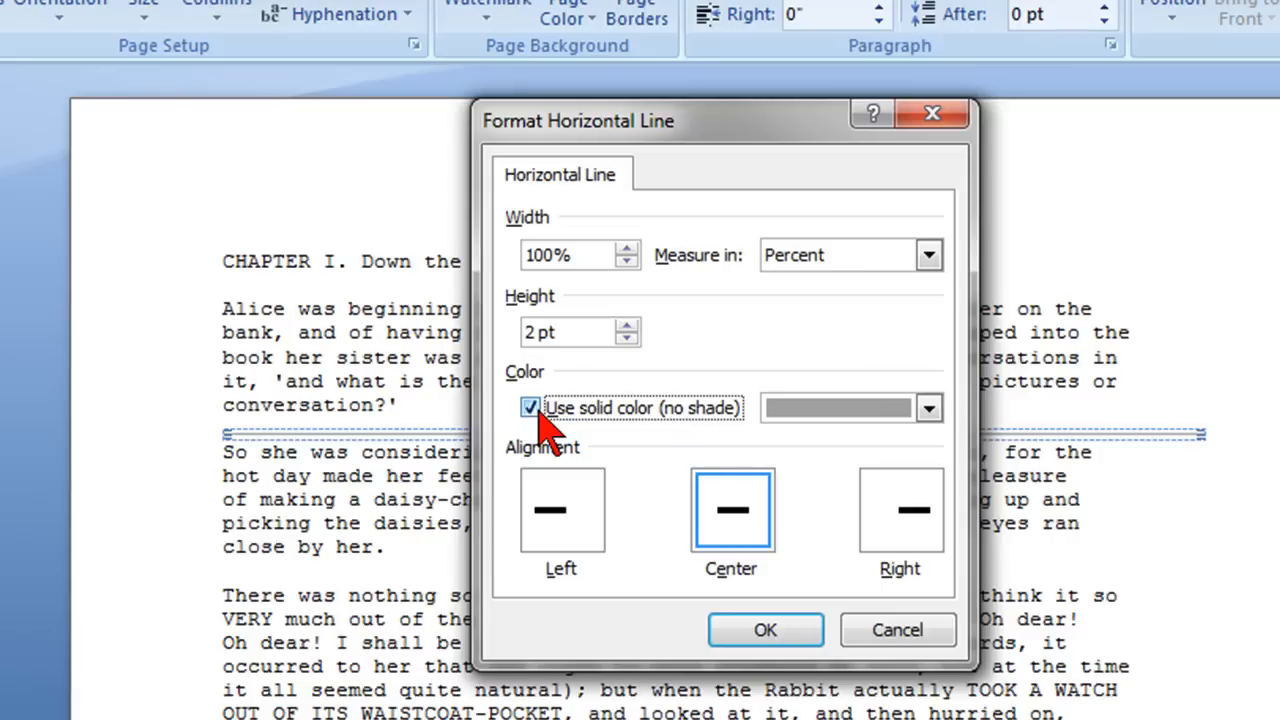
{"action": "mouse_move", "coordinate": [904, 444]}
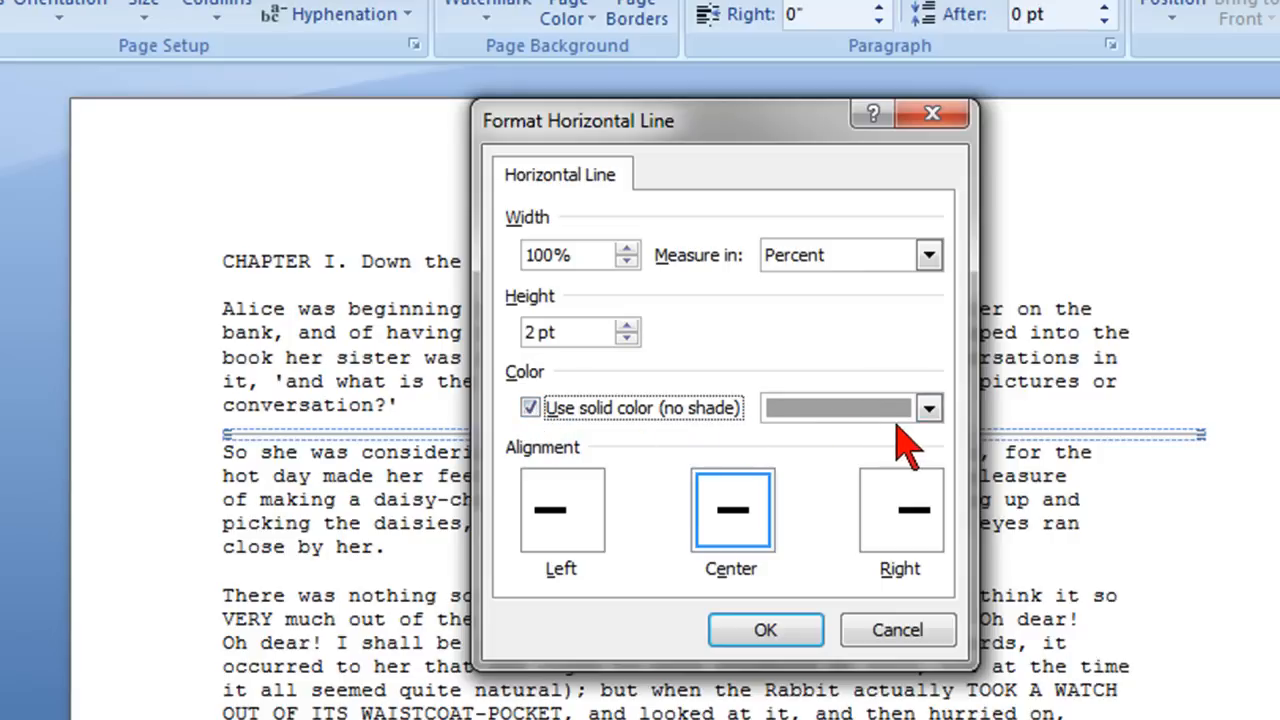
{"action": "left_click", "coordinate": [928, 408]}
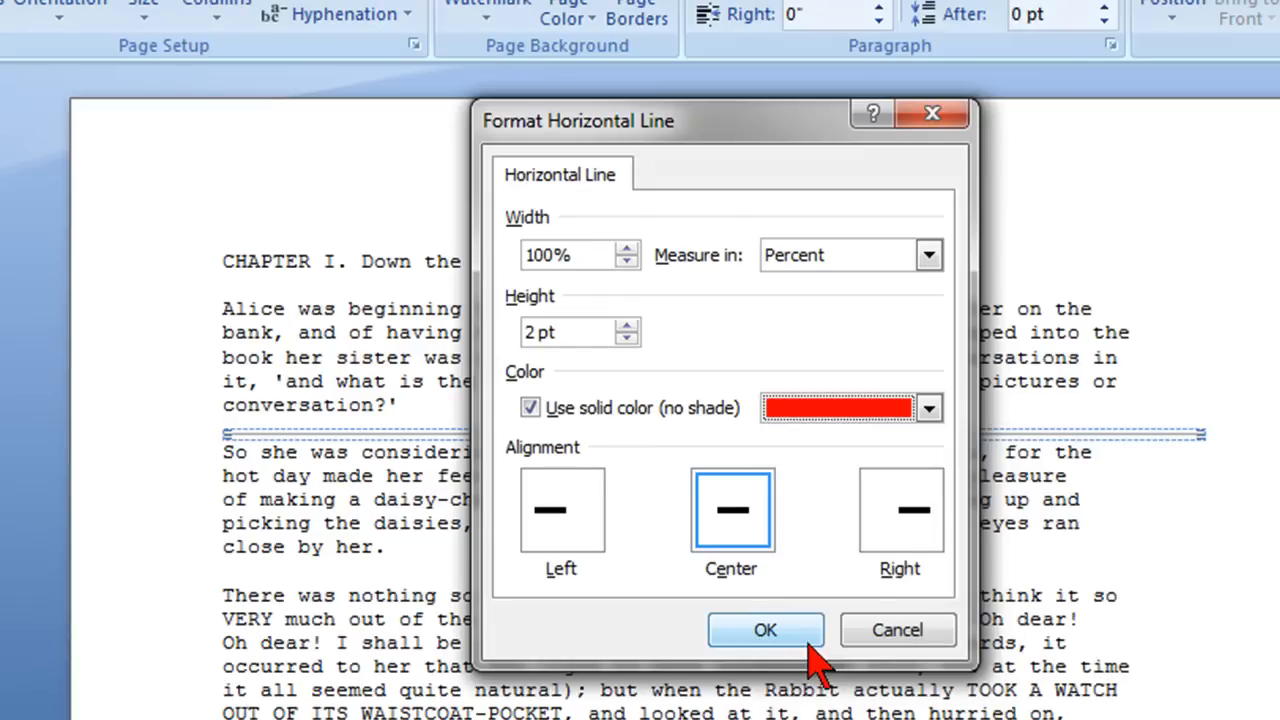
{"action": "mouse_move", "coordinate": [900, 510]}
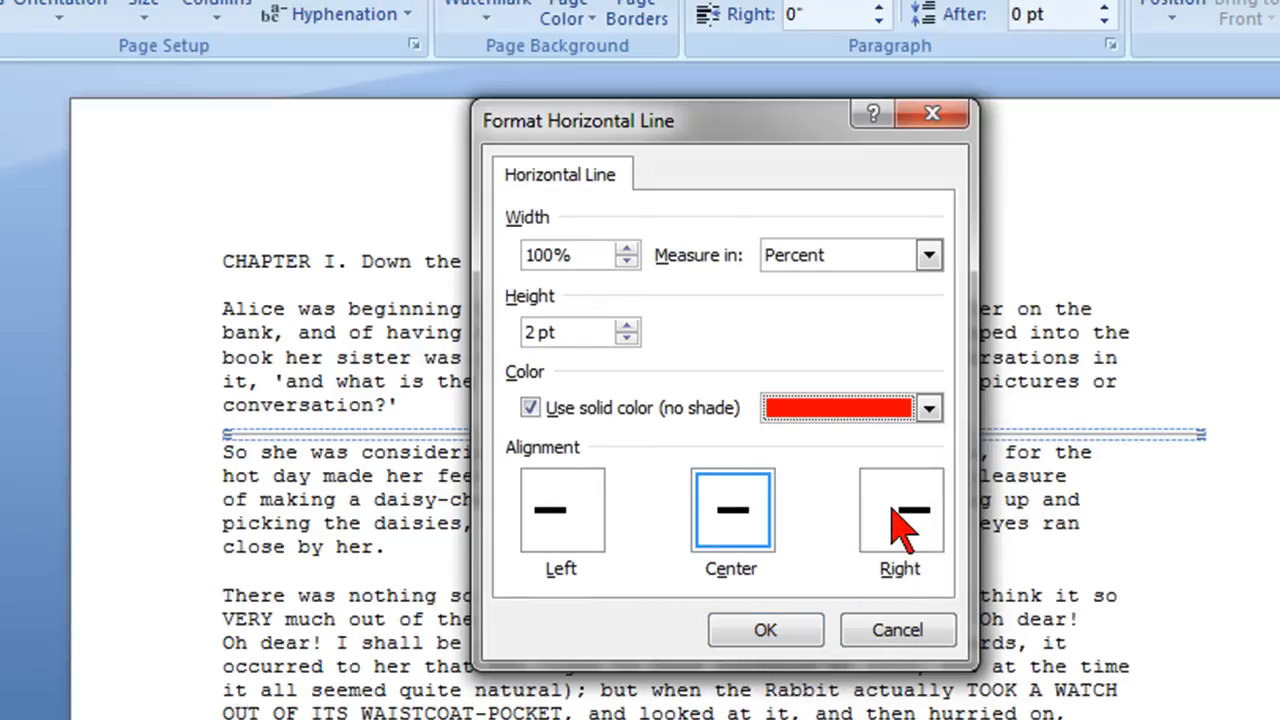